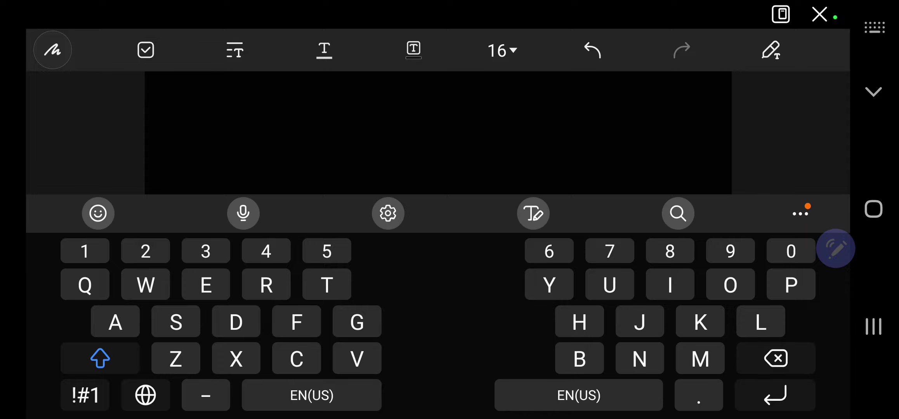
{"action": "type", "text": "abcdefghijklmnopqrstuvwxyz"}
{"action": "type", "text": "ABCDEFGHIJKLMNOPQRS5UV"}
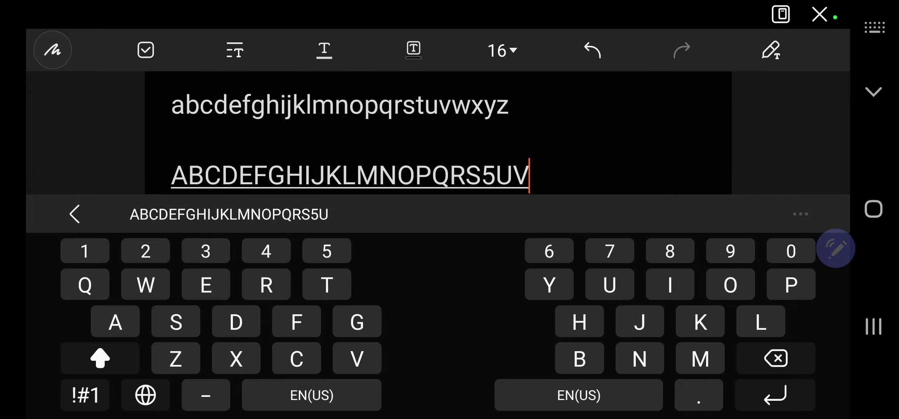
{"action": "type", "text": "WXYZ"}
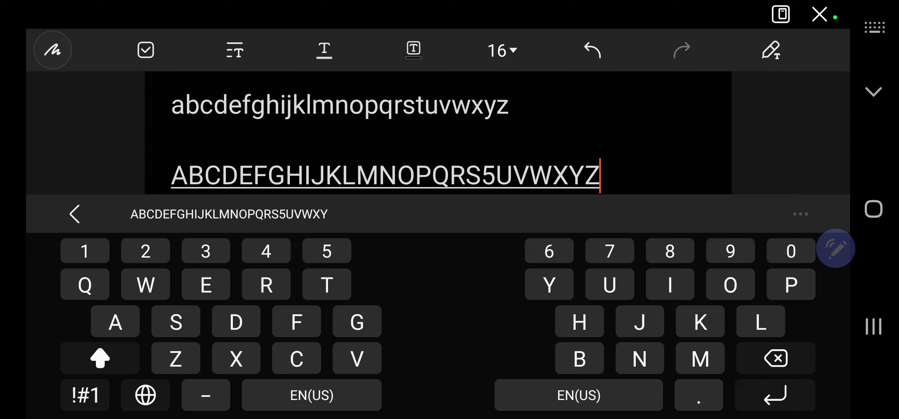